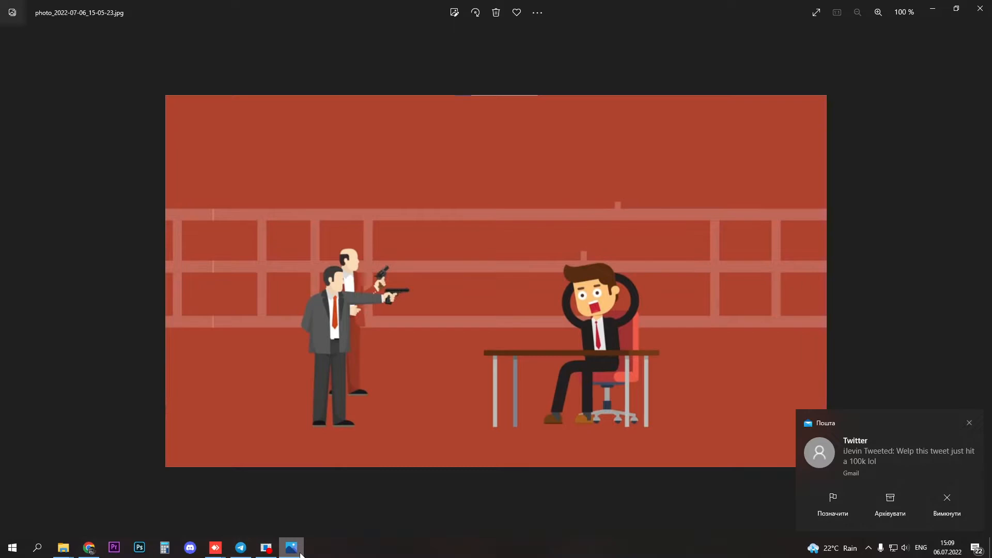
pyautogui.click(968, 422)
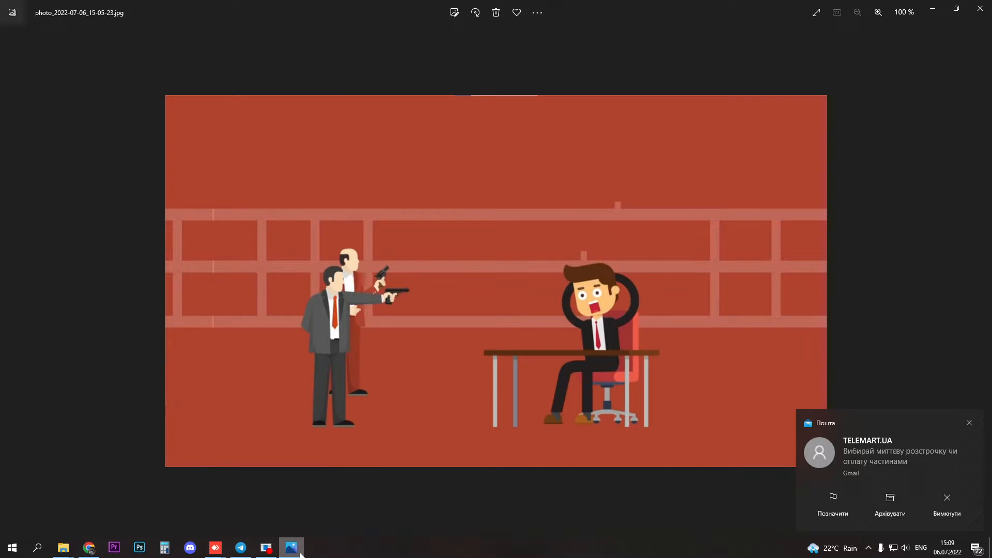
pyautogui.click(968, 423)
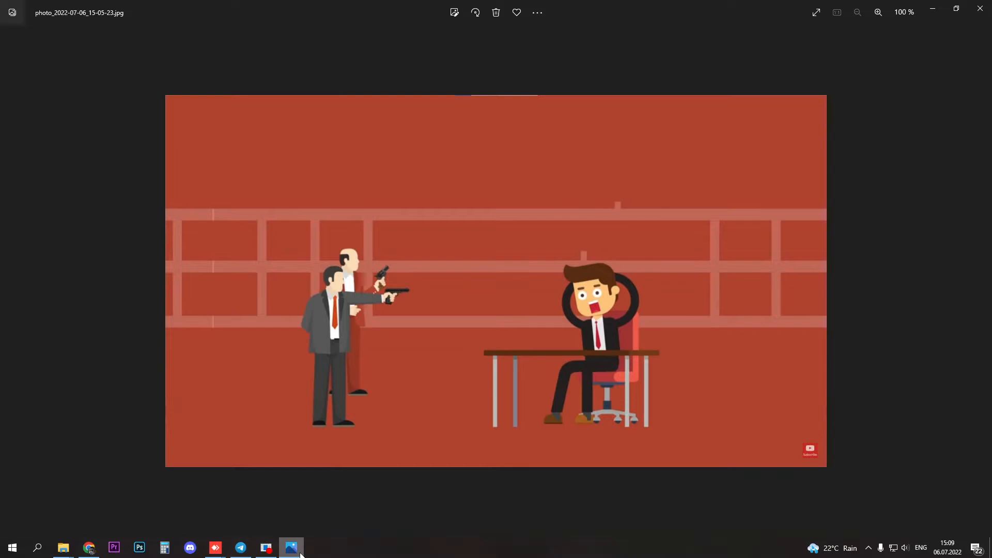